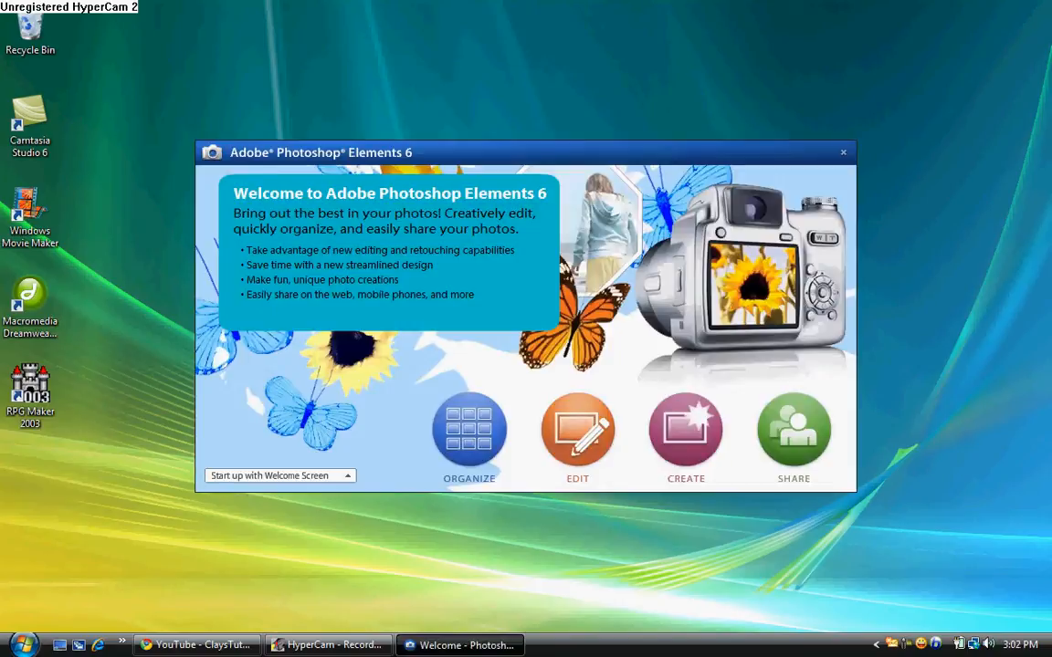
Launch the Full Edit workspace from the Photoshop Elements Welcome Screen.
left_click(842, 152)
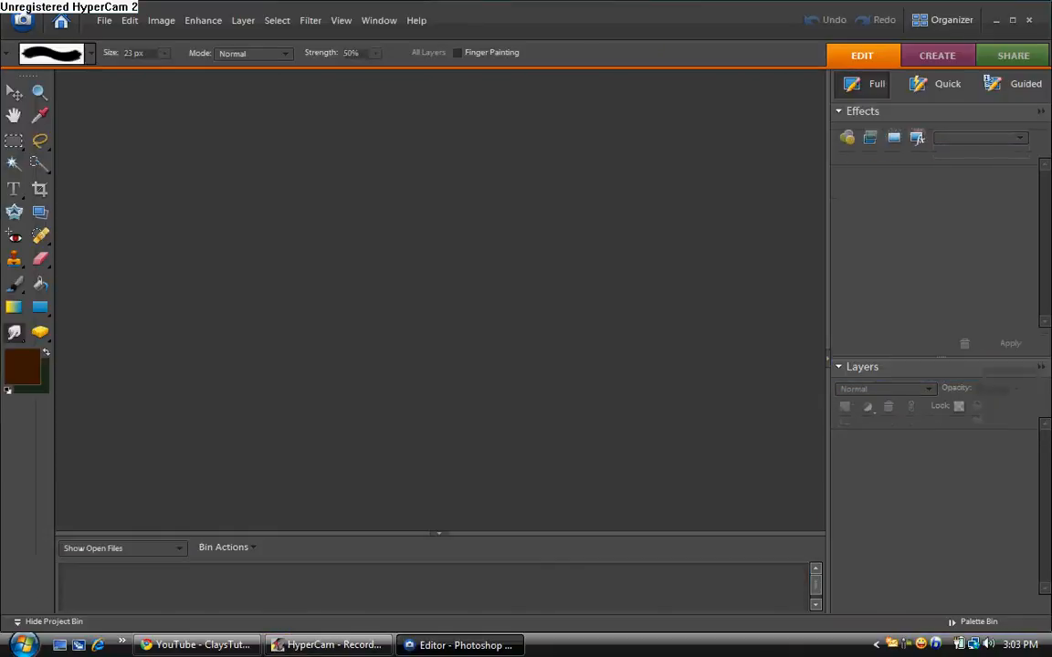
left_click(917, 138)
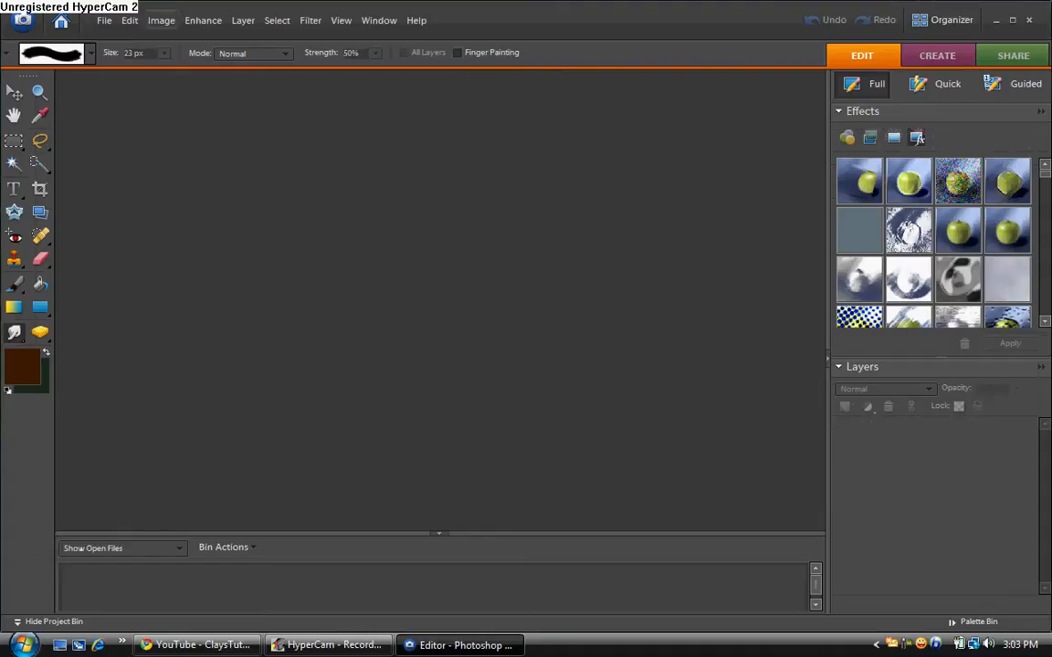
Try to open a sprite file from the sprites folder through File > Open.
left_click(104, 20)
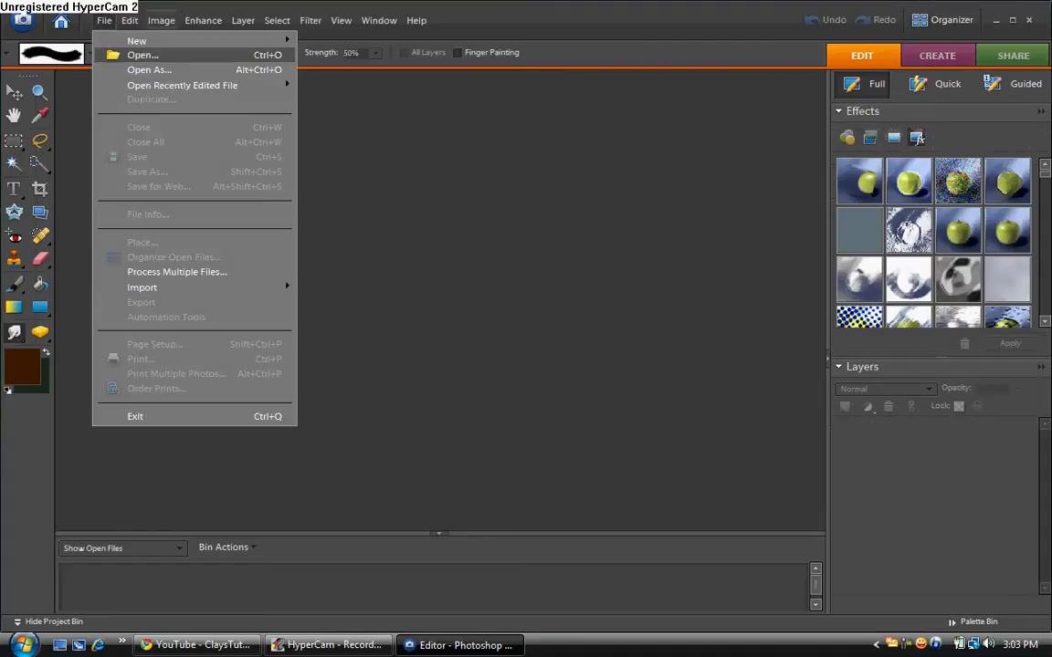
left_click(142, 55)
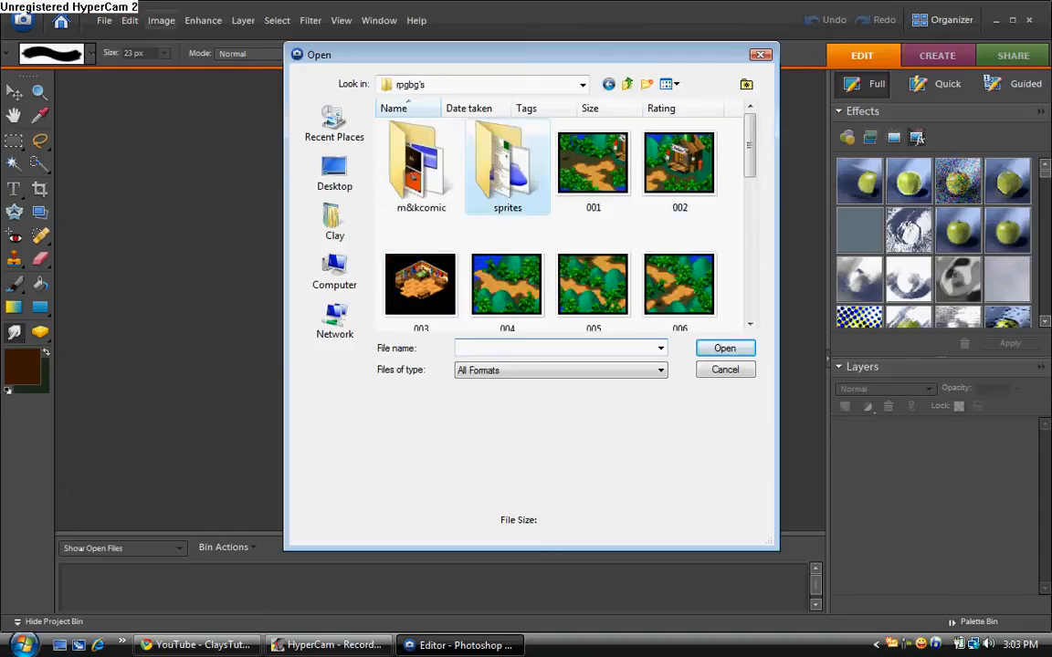
double_click(507, 163)
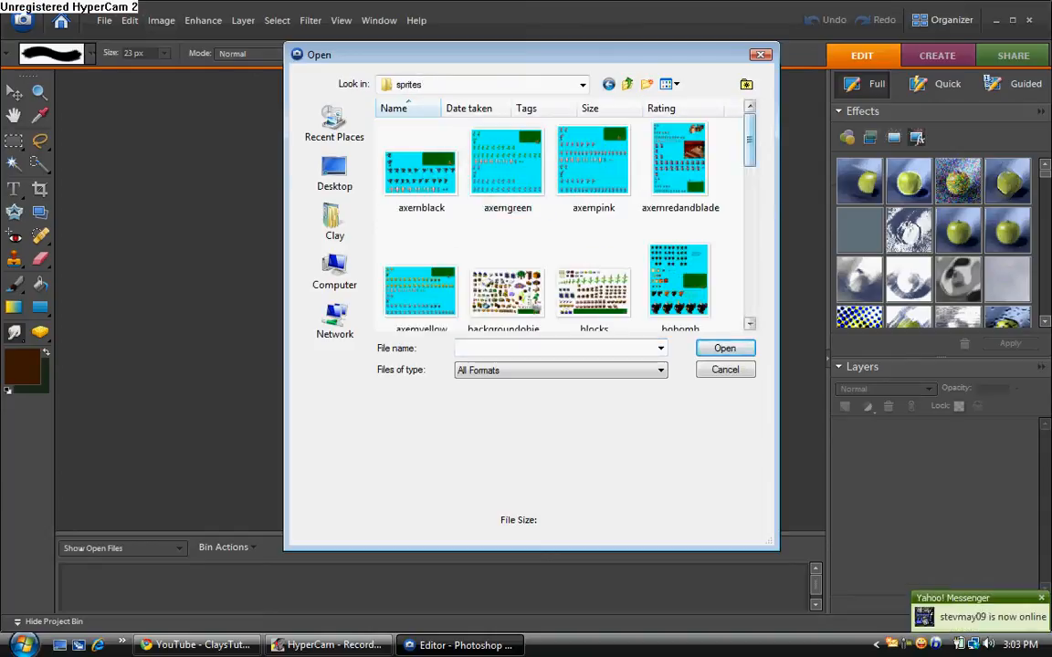
scroll("down", 3)
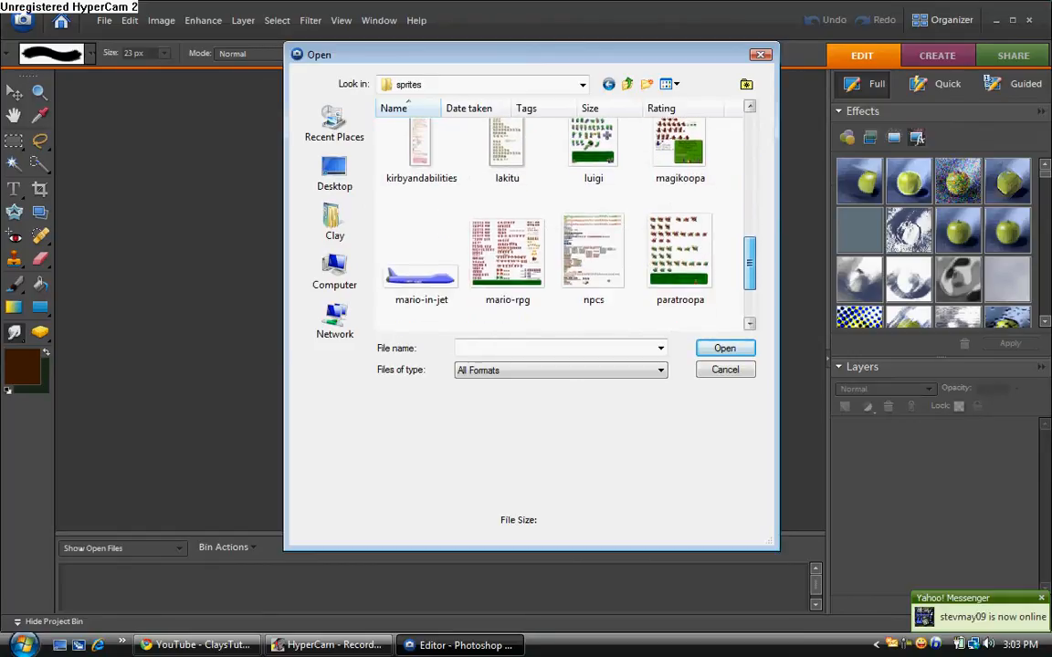
scroll("down", 3)
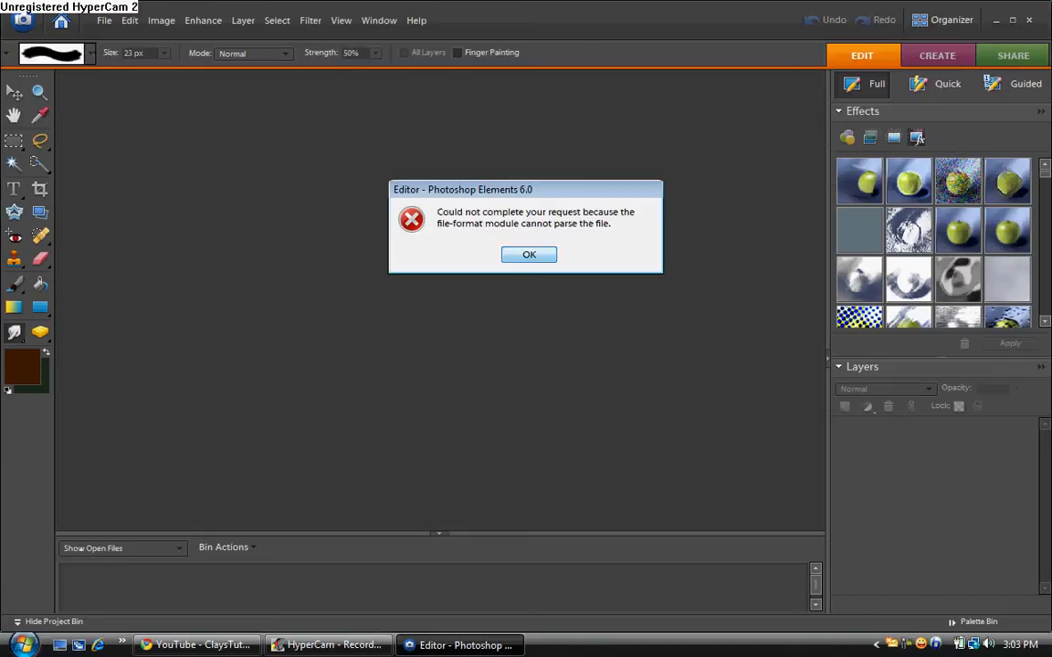
Dismiss the unreadable-file error dialog.
left_click(529, 254)
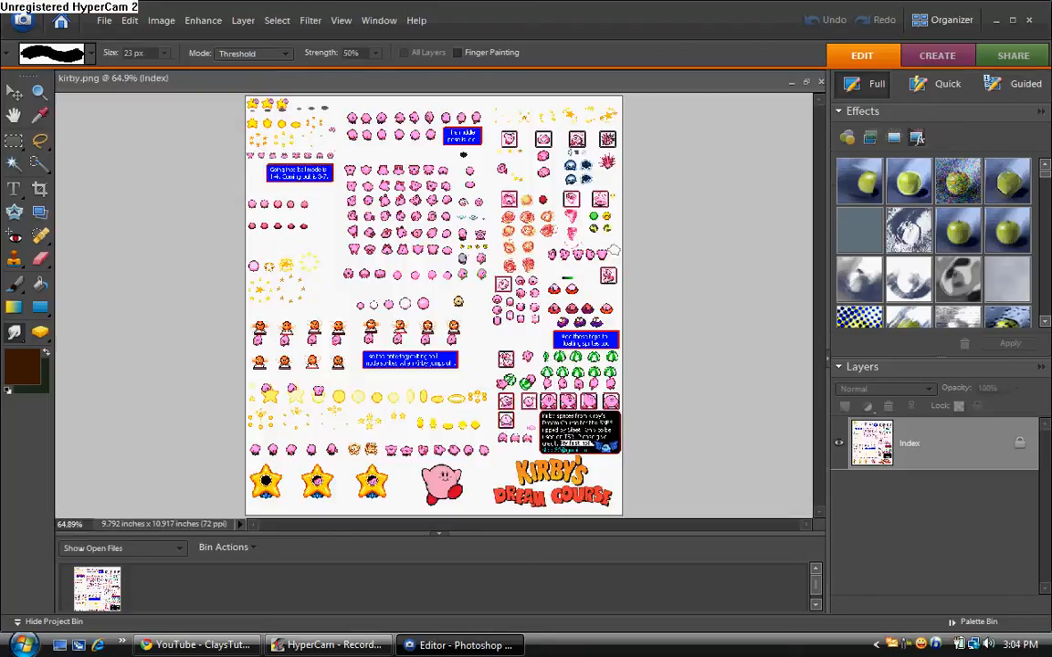
mouse_move(377, 287)
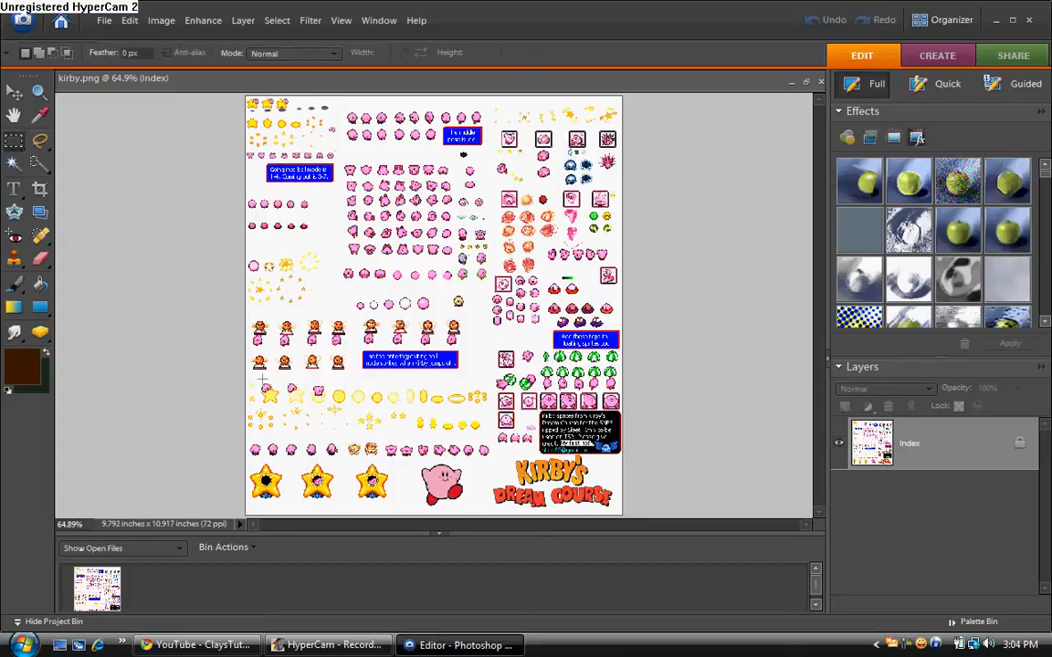
mouse_move(203, 249)
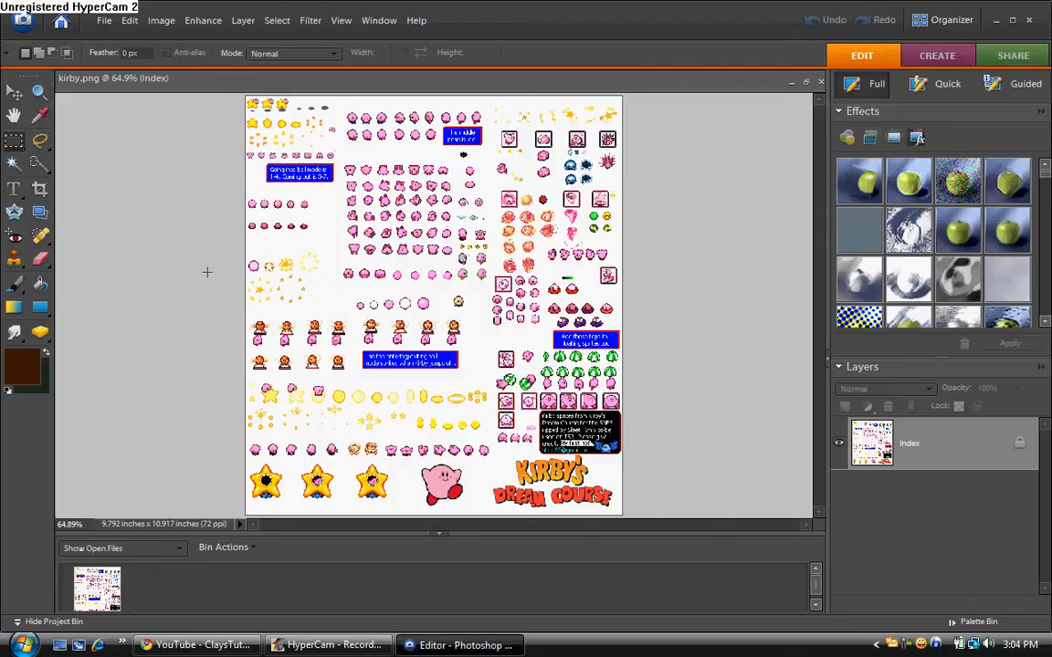
Zoom in on the bottom-left Kirby-on-star sprites in the sheet.
left_click(38, 90)
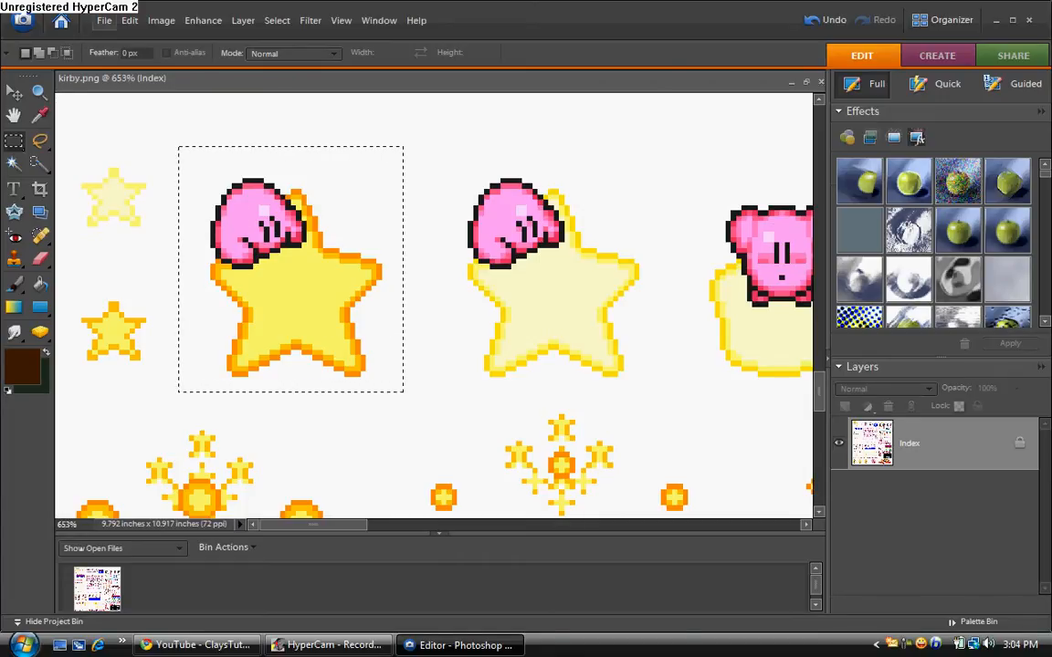
Create a new 42×46 px image from the clipboard's Kirby-on-star sprite.
left_click(104, 20)
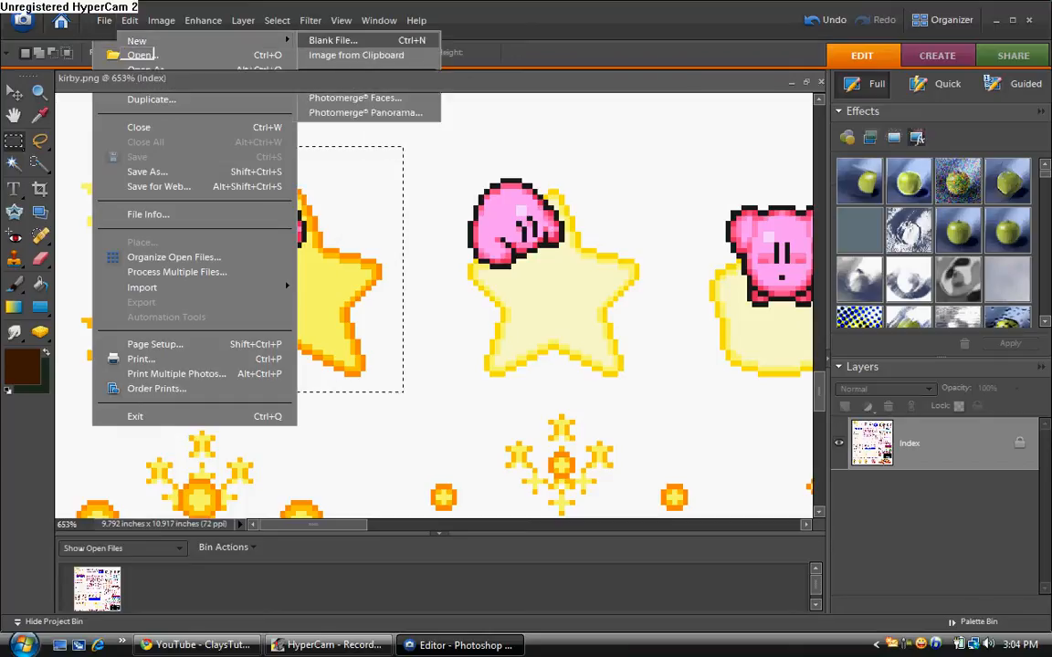
left_click(333, 39)
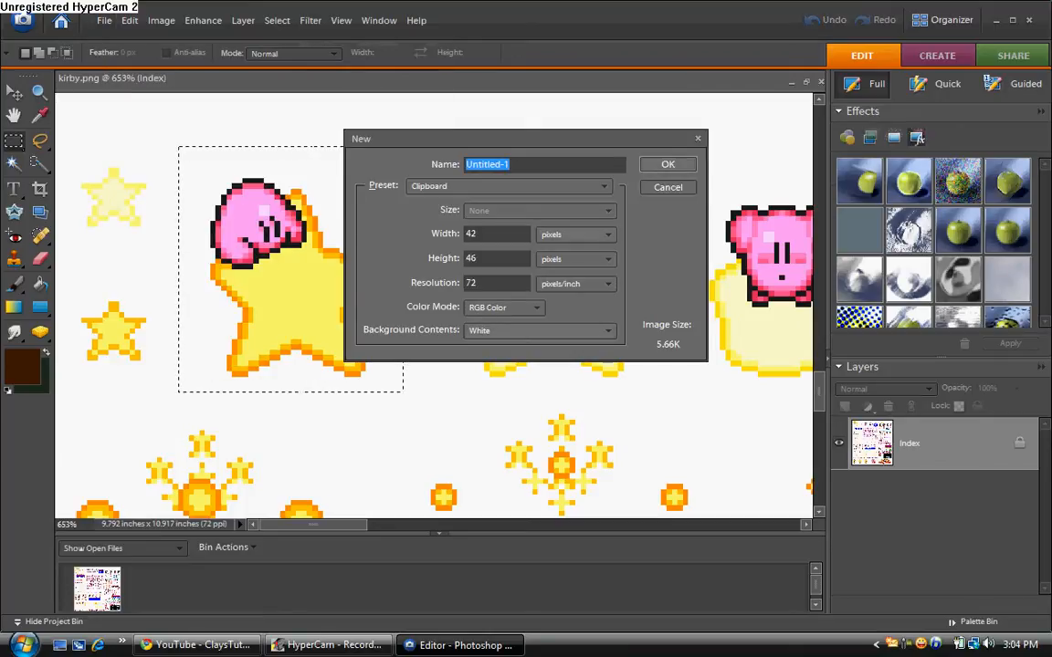
left_click(667, 164)
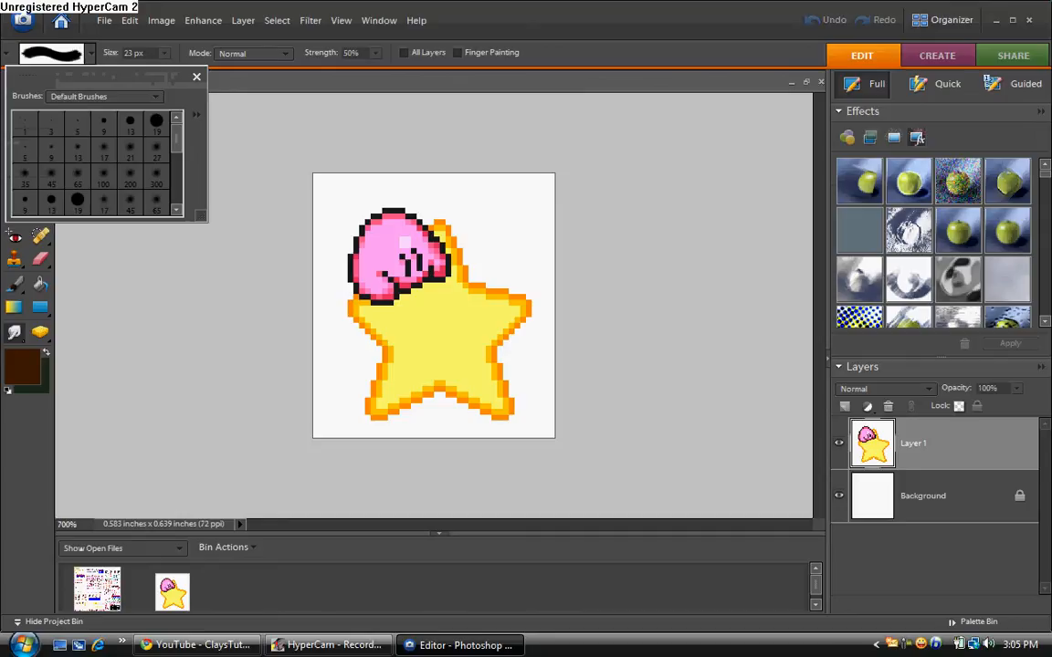
Scroll the workspace and bring the Chrome browser to the front.
scroll("down", 3)
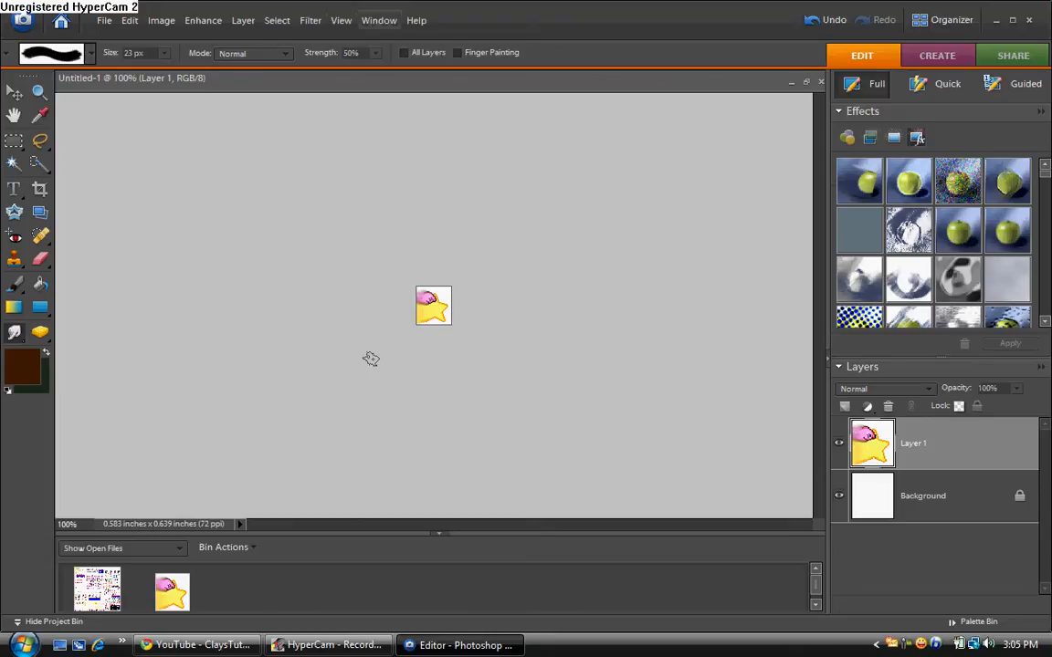
mouse_move(411, 317)
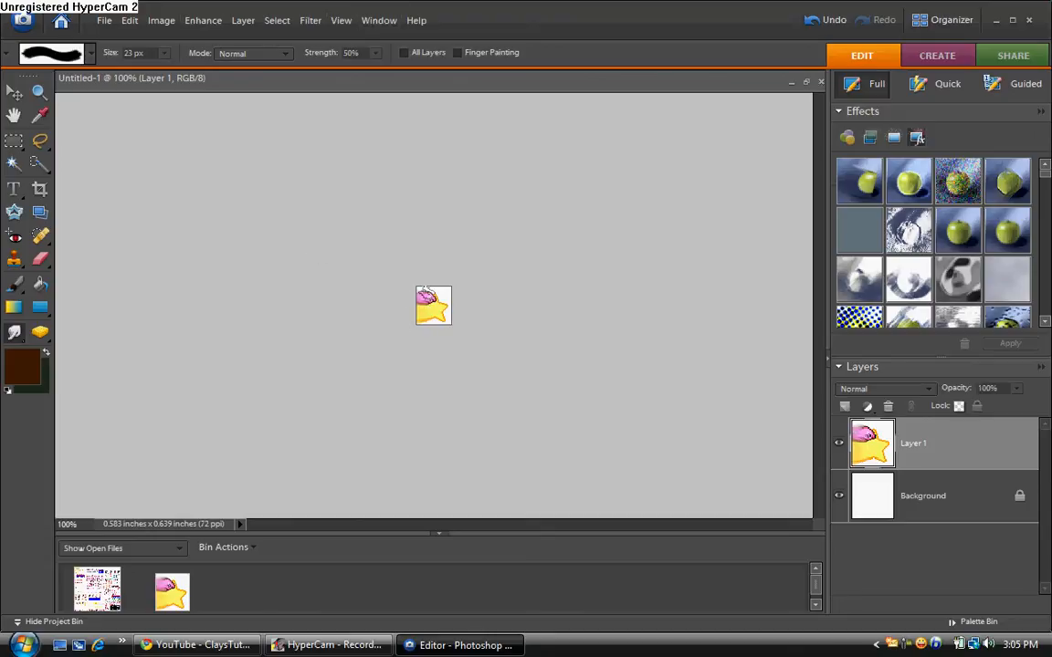
mouse_move(358, 313)
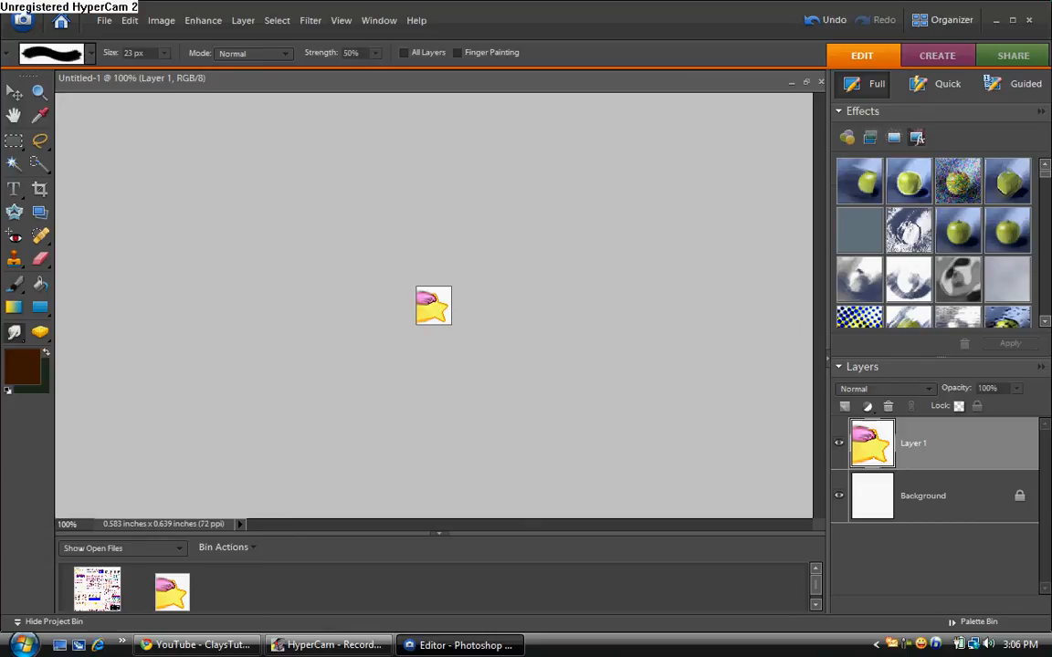
left_click(196, 645)
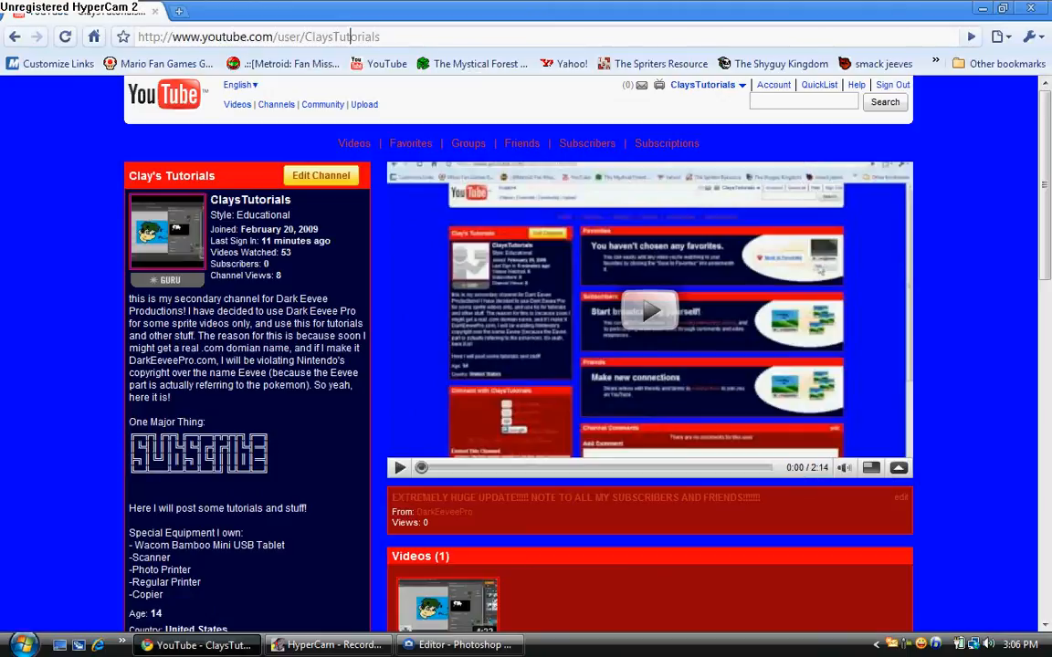
Search images for truck and save the Shockwave jet truck photo.
type("truck")
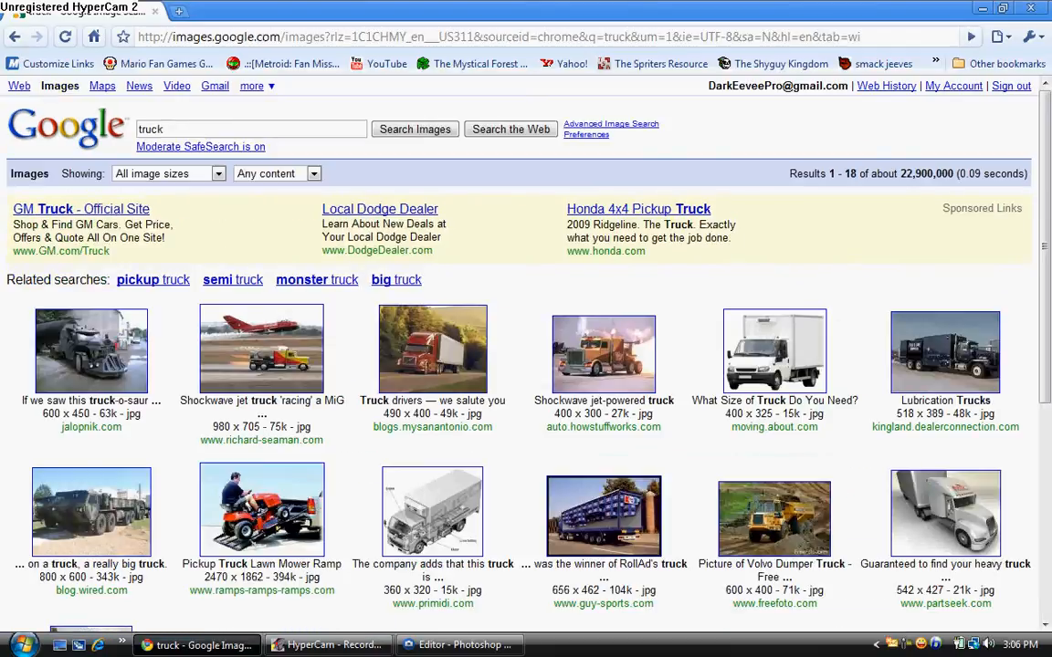
left_click(261, 351)
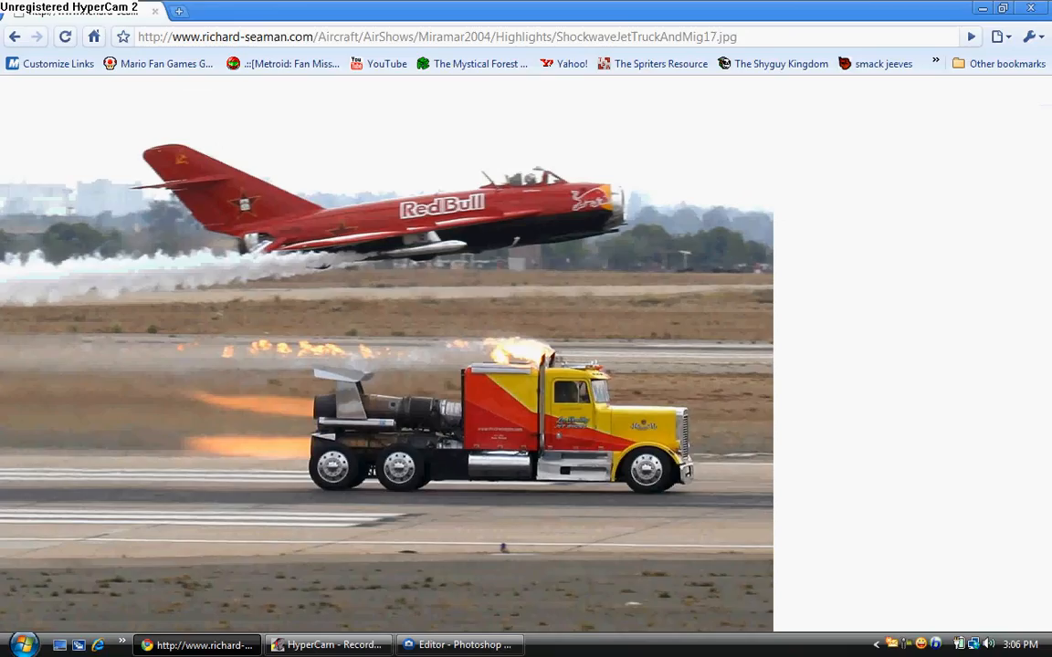
right_click(547, 411)
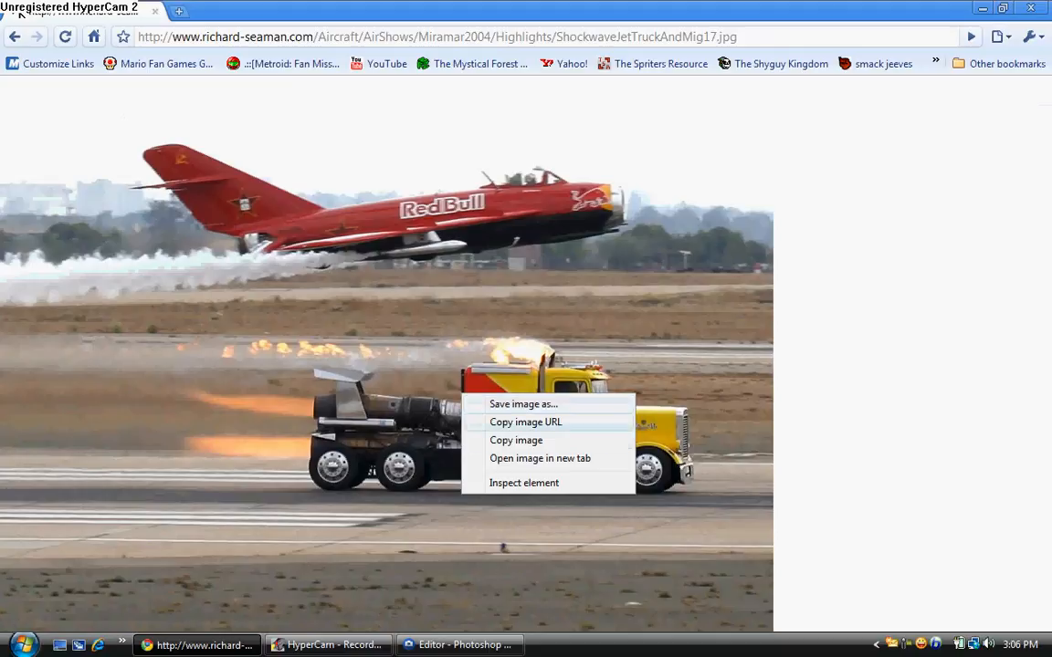
left_click(522, 404)
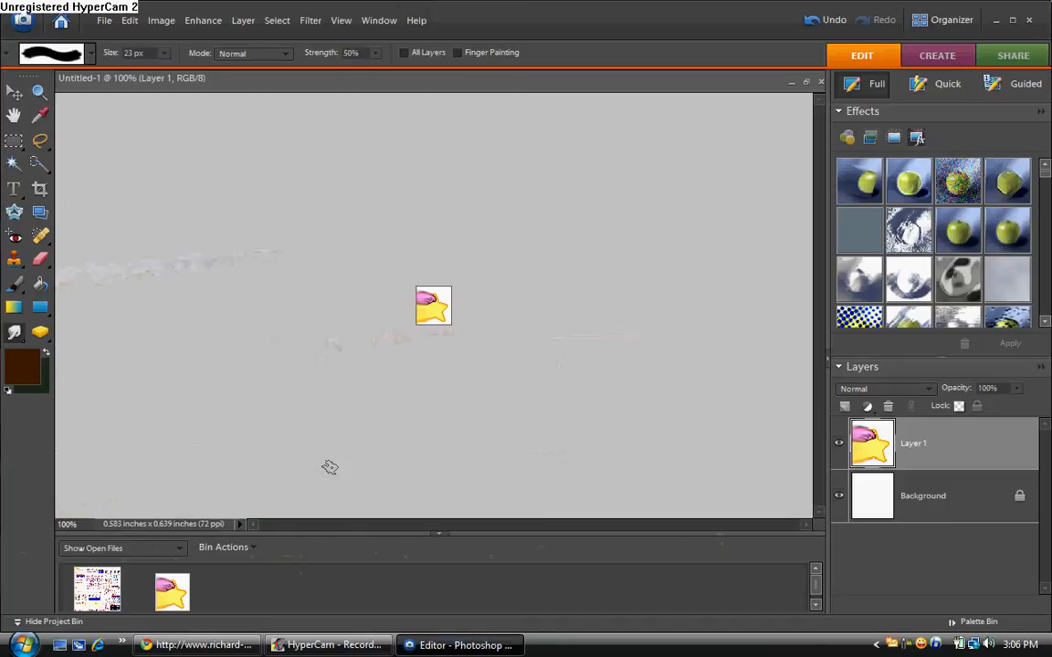
Open ShockwaveJetTruckAndMig17.jpg from Pictures, found by typing 'shock'.
left_click(104, 20)
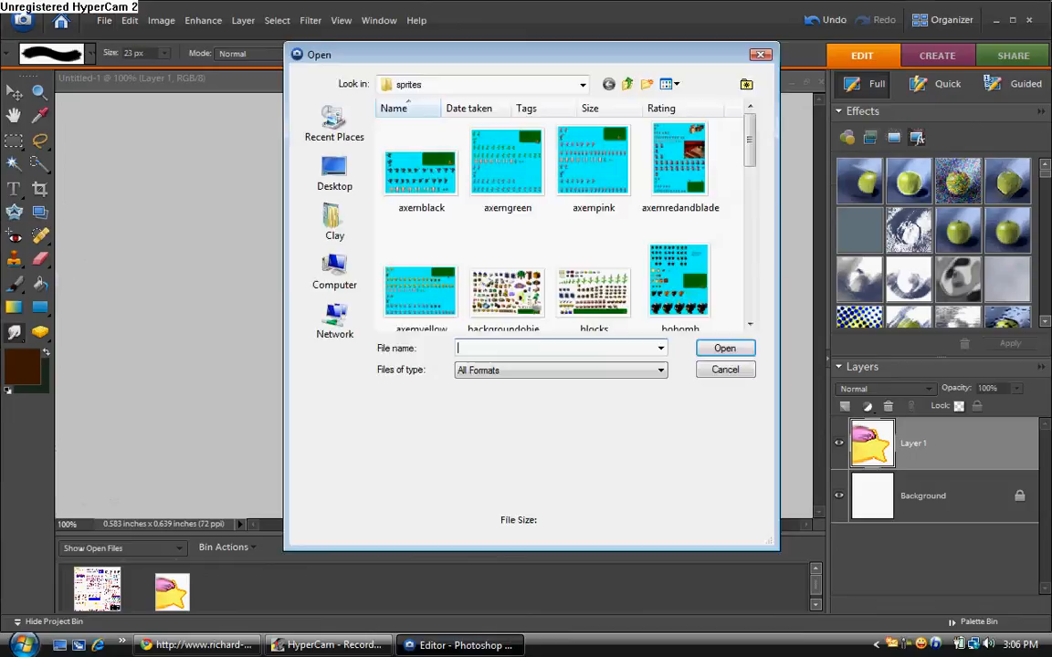
left_click(334, 222)
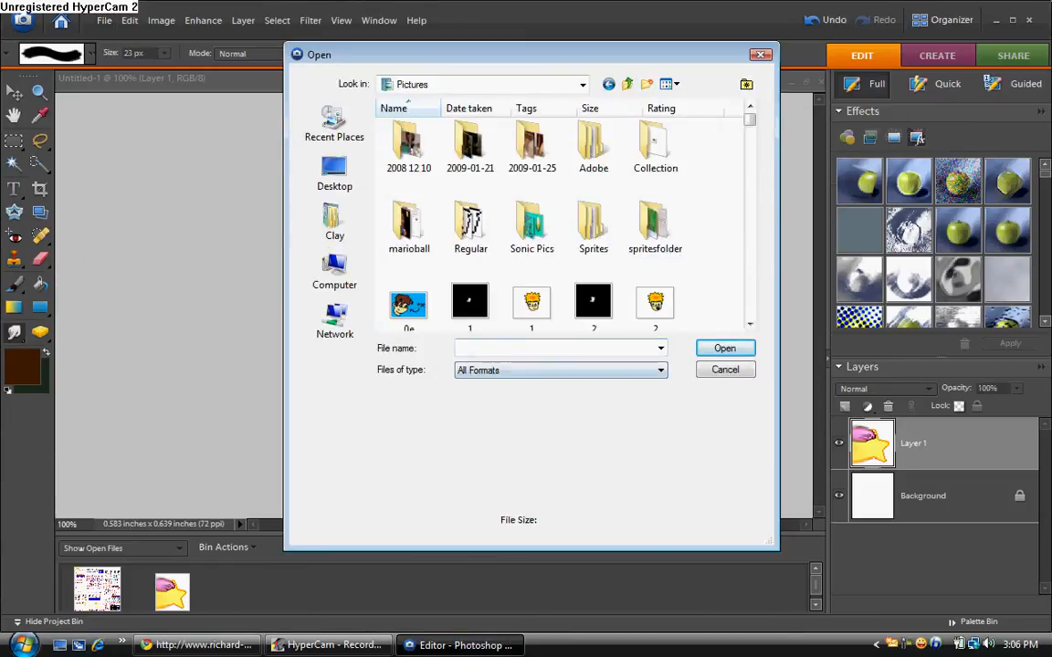
type("shock")
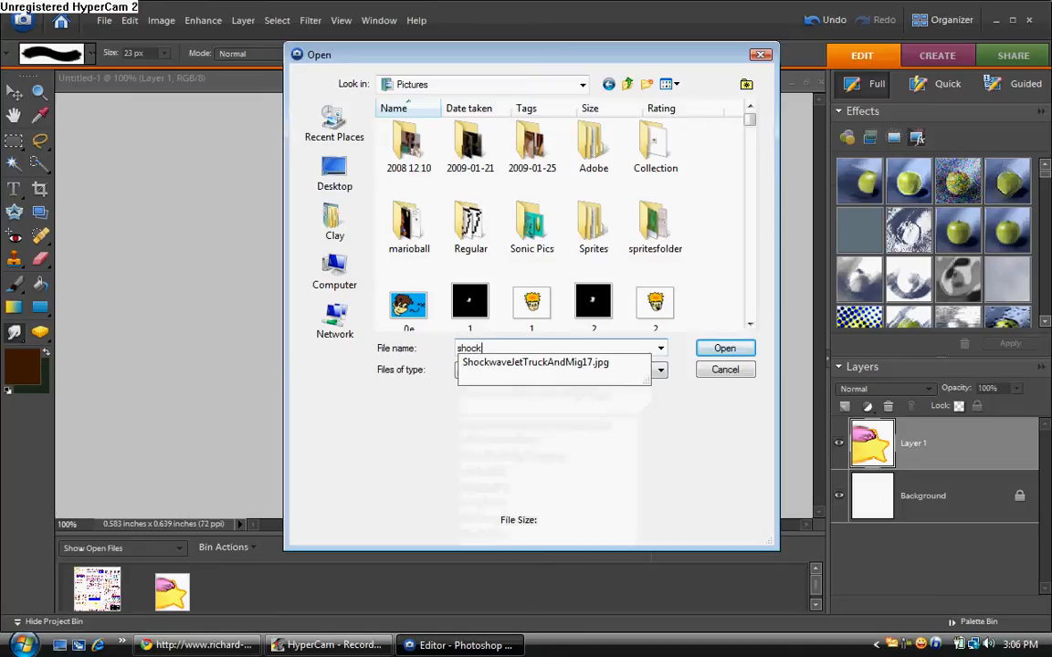
left_click(724, 348)
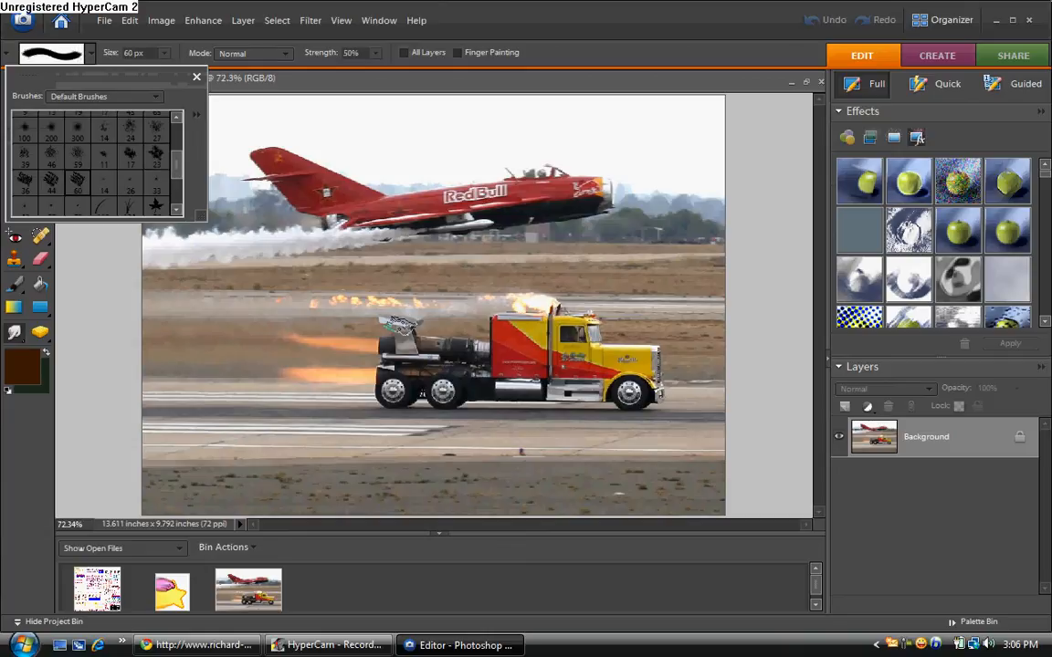
Choose a larger 60 px brush tip for the Smudge tool.
left_click(195, 77)
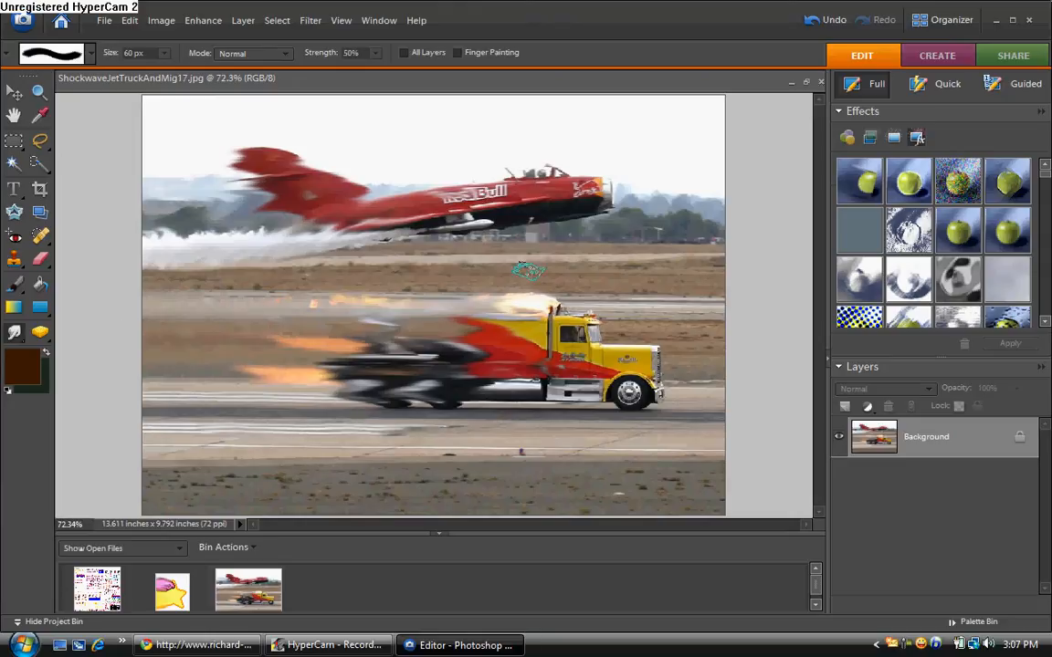
mouse_move(180, 305)
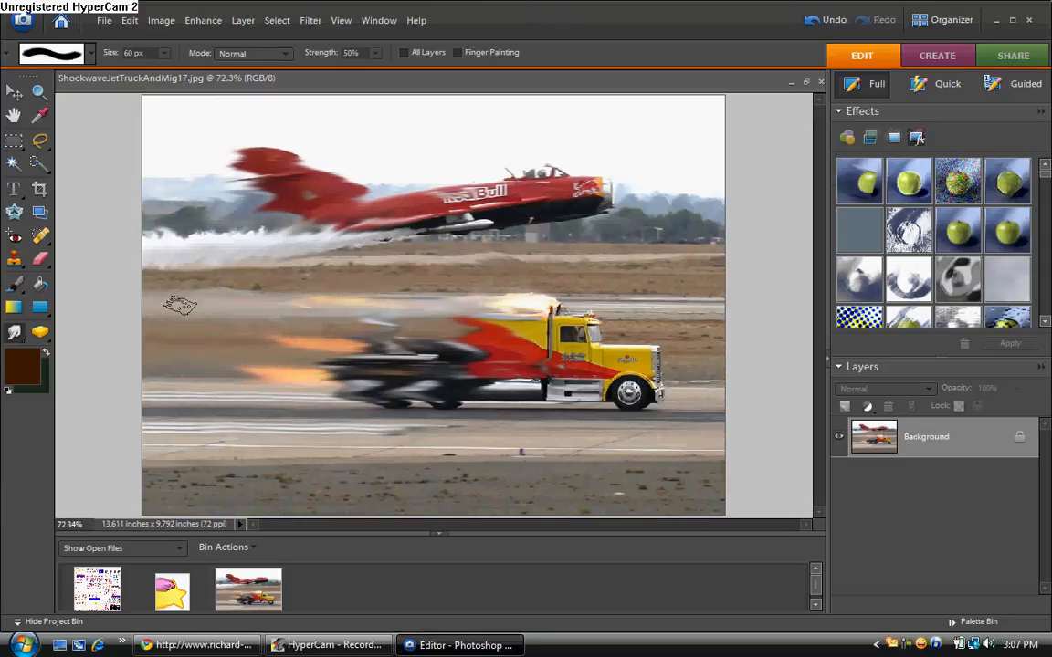
mouse_move(488, 478)
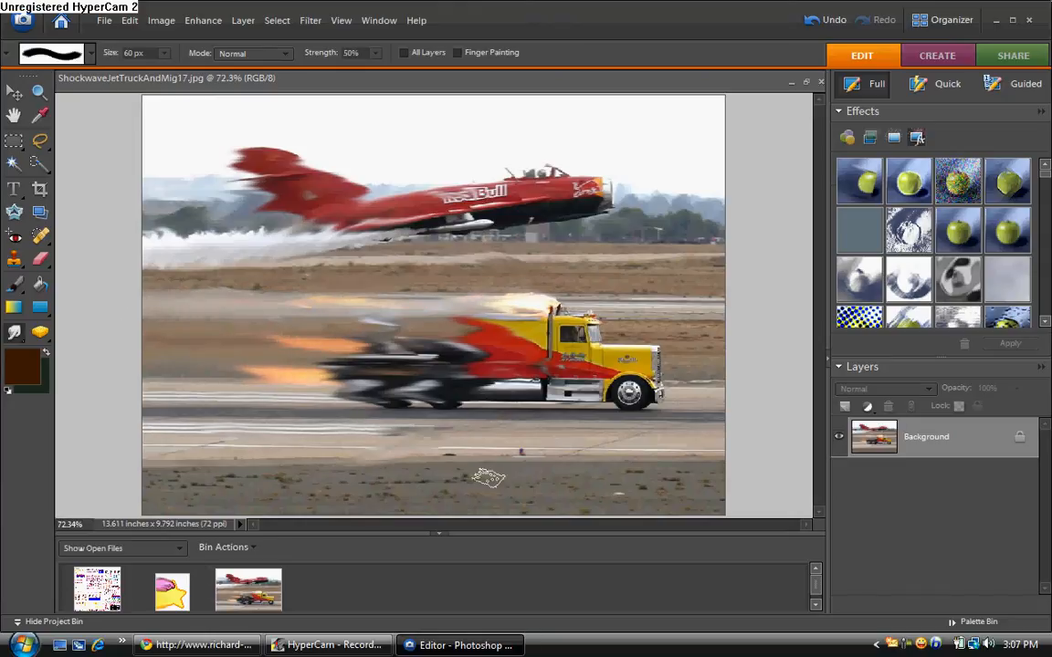